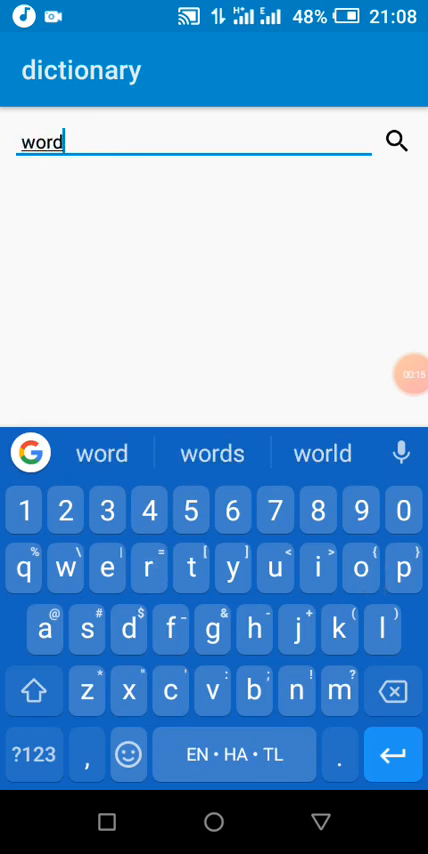
Step: Search the dictionary app for 'word' to look up its meaning
click(396, 140)
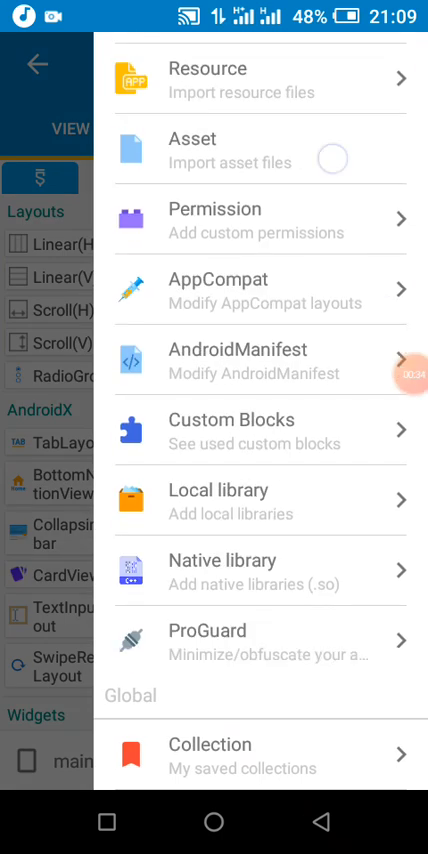
Step: Check the project's Asset files before returning to the main.xml layout
click(214, 148)
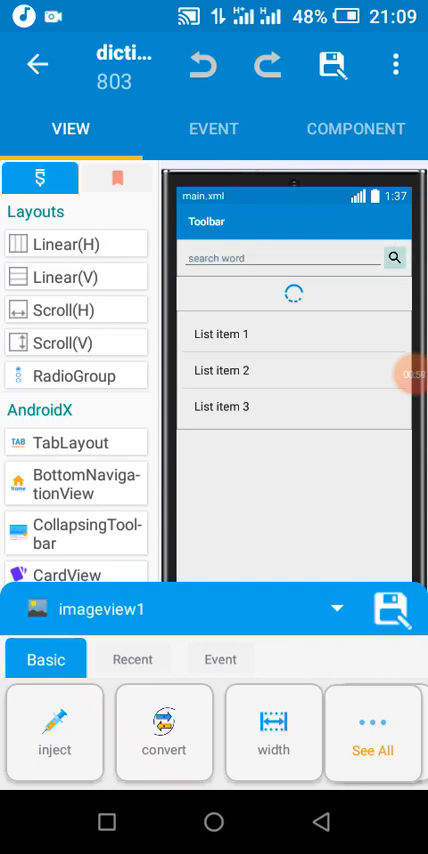
Step: Select progressbar1 and show the onCreate logic that loads dictionary.json into a map
click(292, 292)
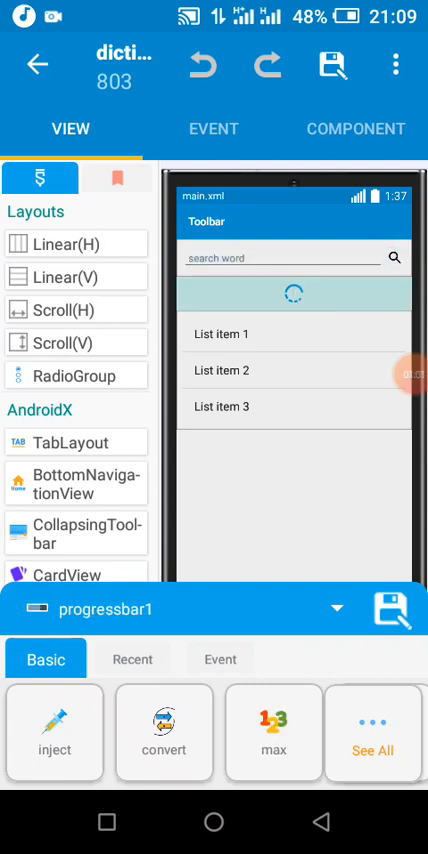
click(212, 128)
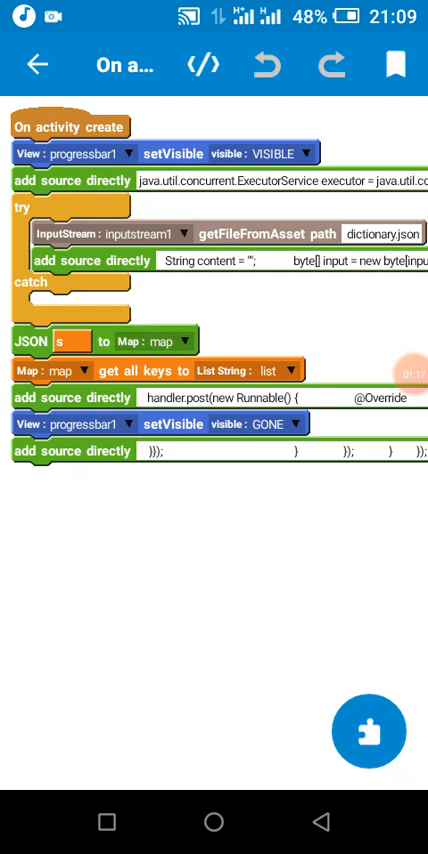
Step: Inspect the add-source-directly code that reads dictionary.json, then dismiss it
click(368, 728)
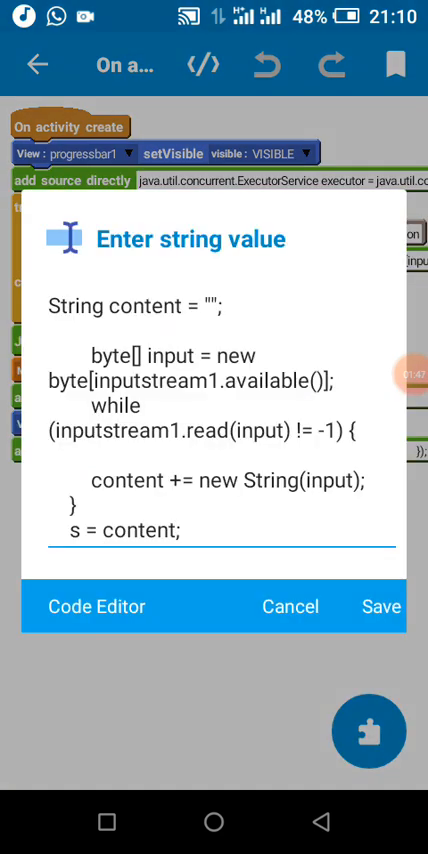
click(380, 606)
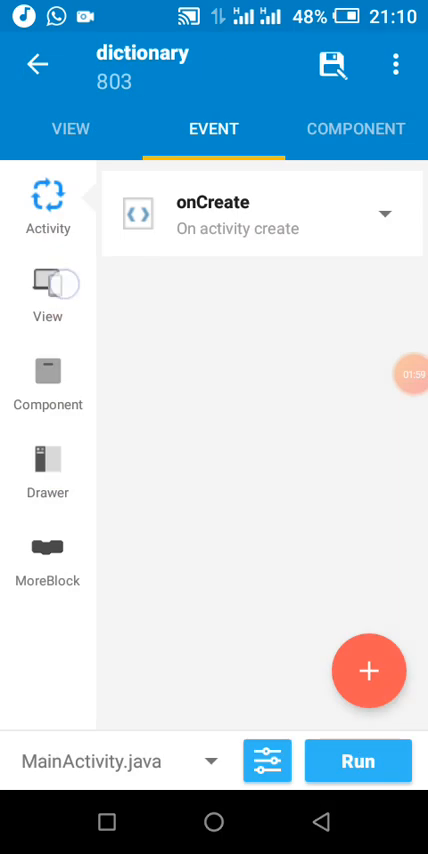
click(48, 296)
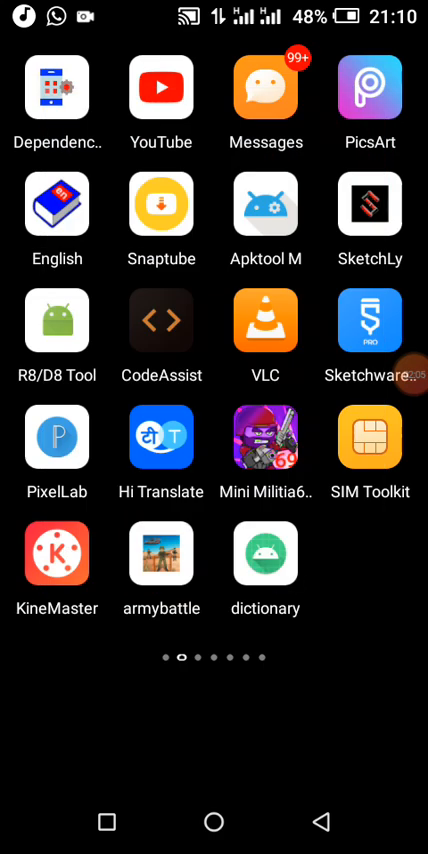
click(266, 570)
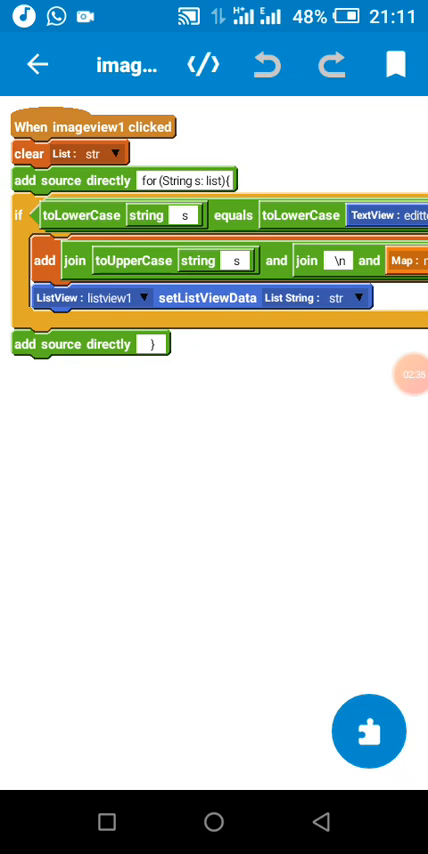
Step: Run the project to build and launch the dictionary app with an empty search box
click(336, 260)
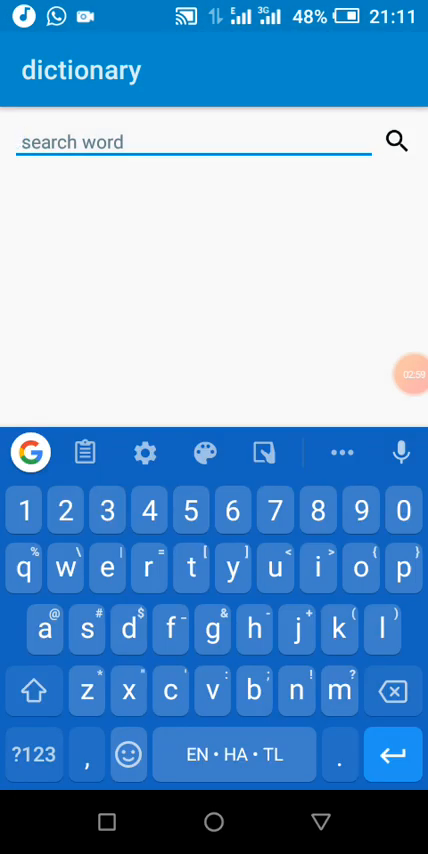
Step: Search for 'word' and display its definition below the search box
text(word)
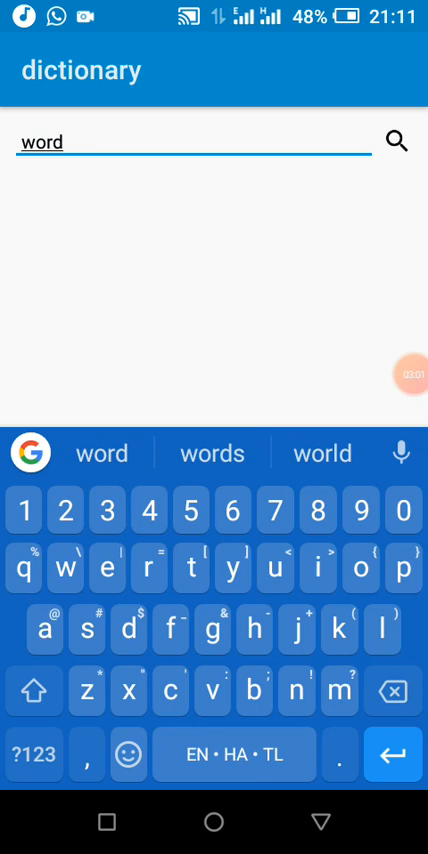
click(396, 138)
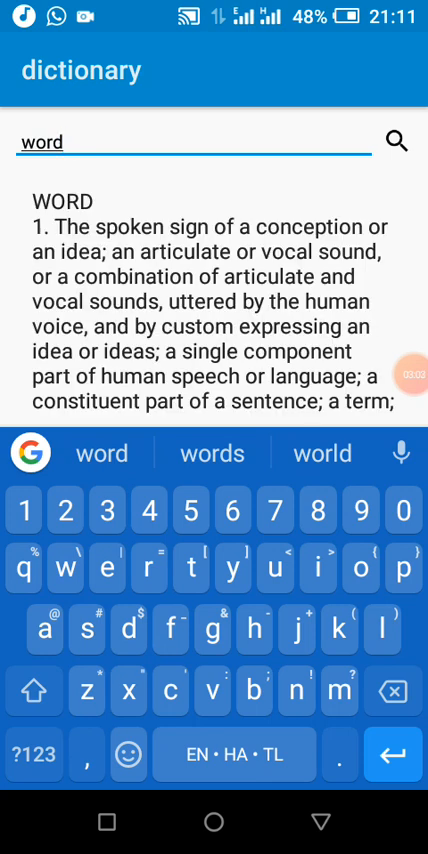